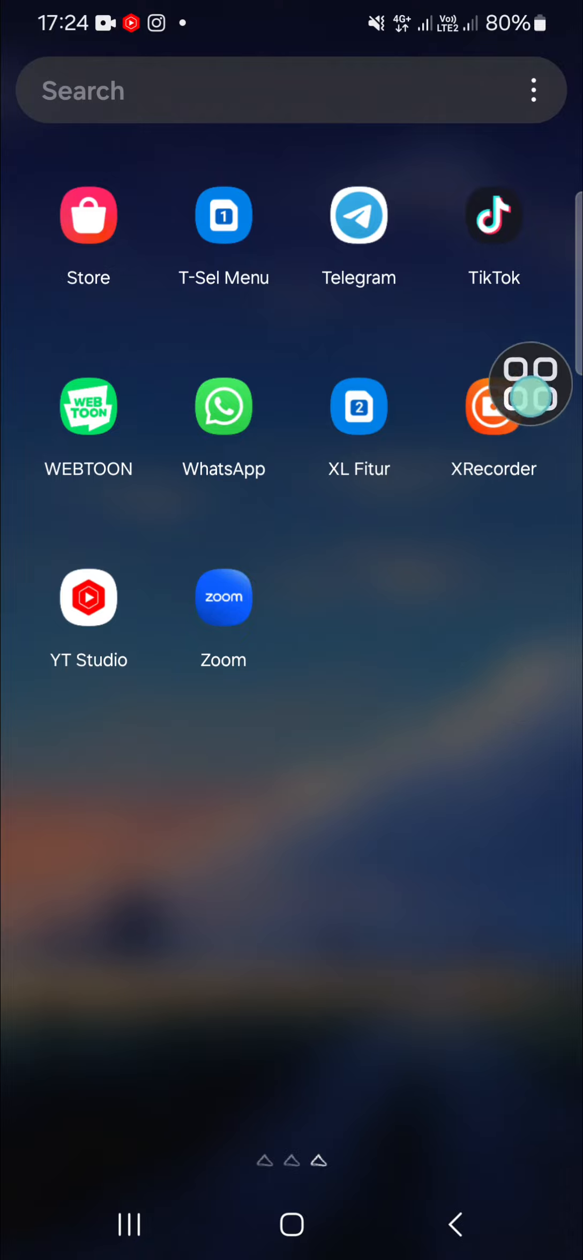
Step: Launch TikTok from the app drawer so the For You feed is playing
left_click(493, 215)
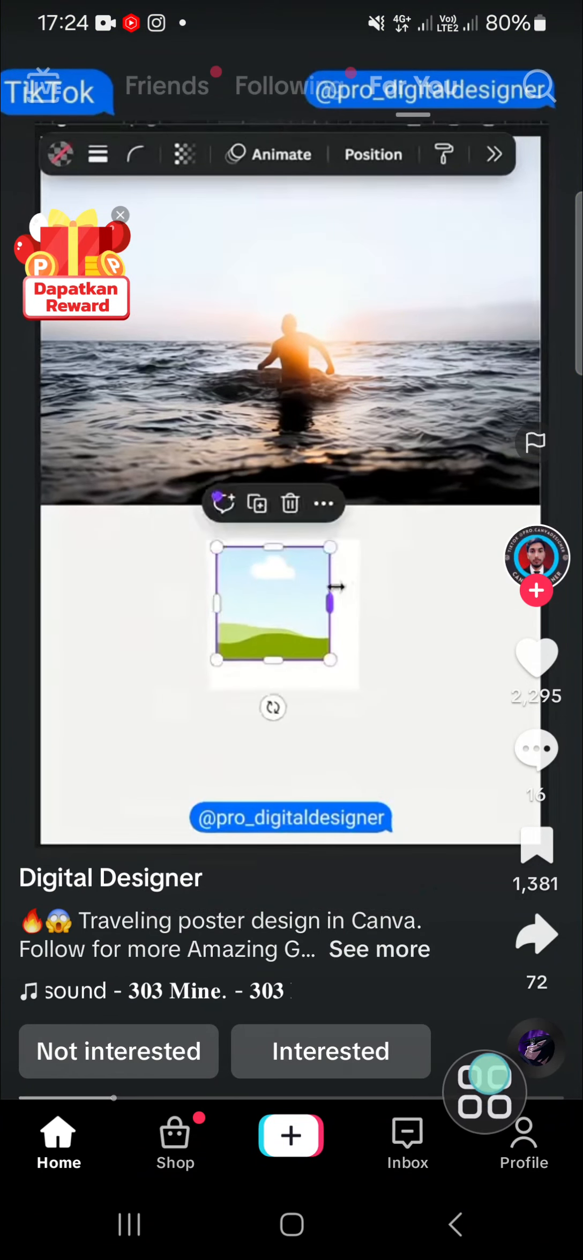
Step: Reach the Settings and privacy page from your profile's menu
left_click(523, 1142)
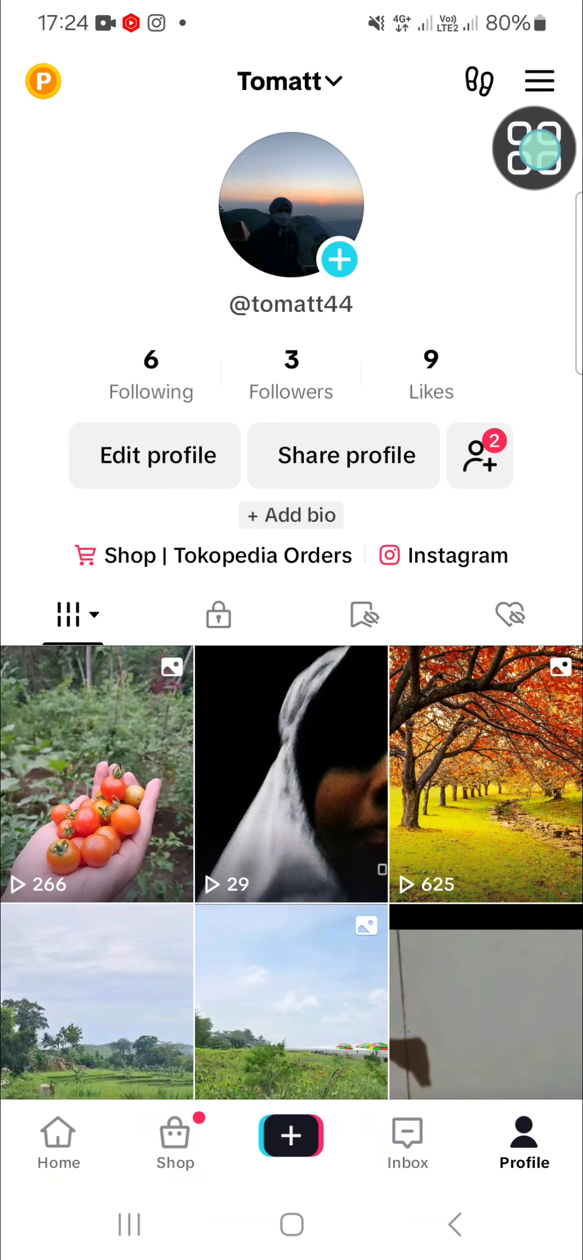
left_click(539, 80)
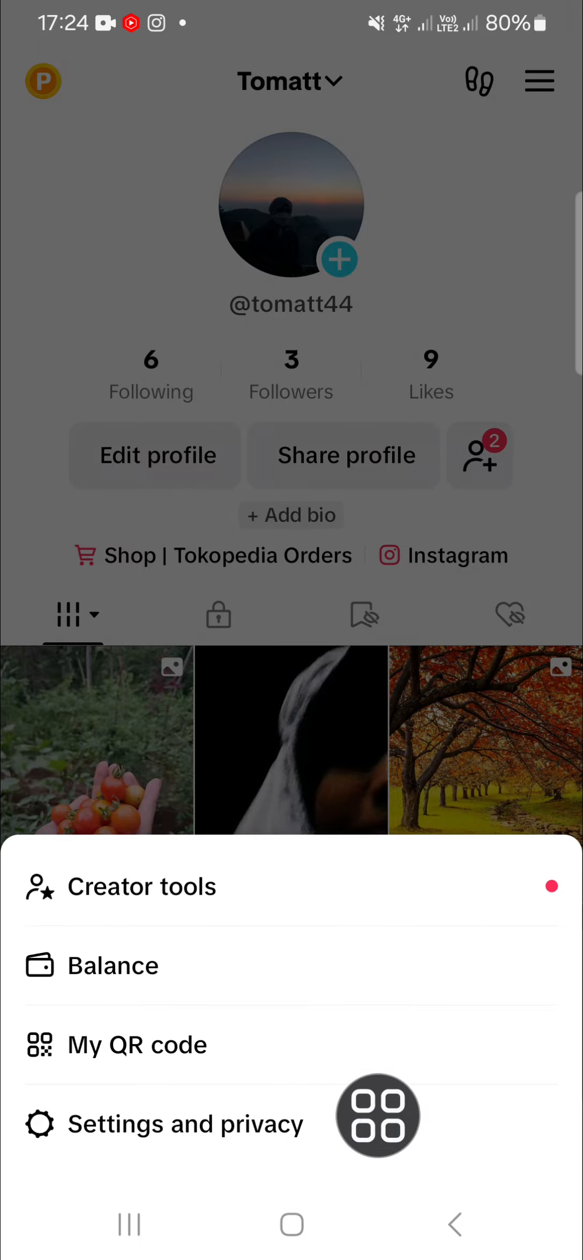
left_click(184, 1123)
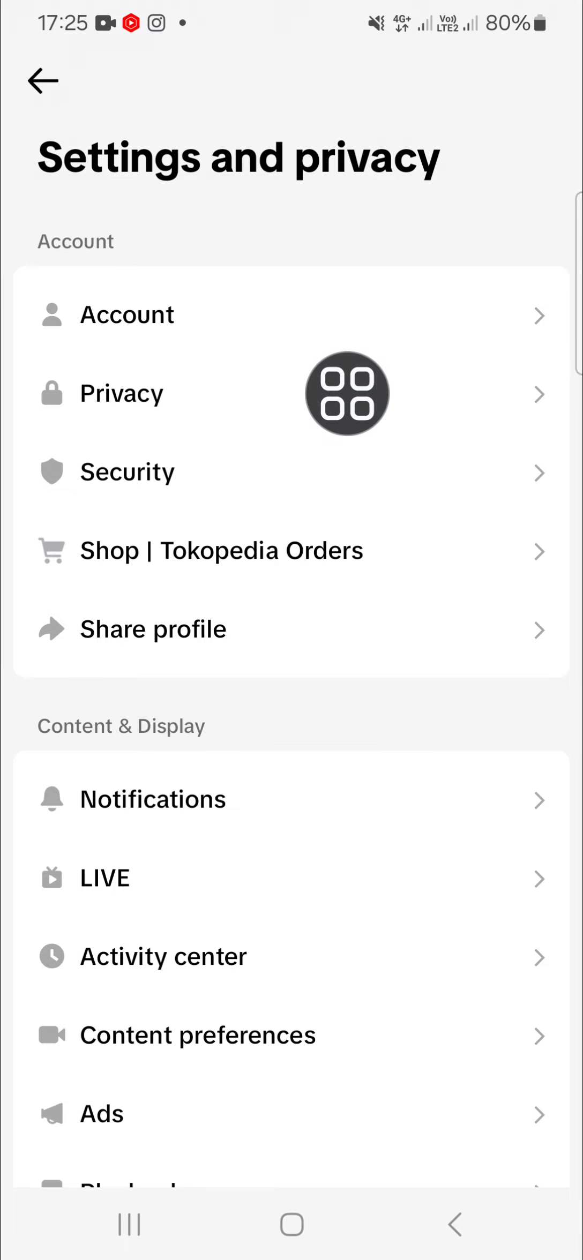
Step: Enter Privacy settings and scroll down to the Interactions section
left_click(121, 395)
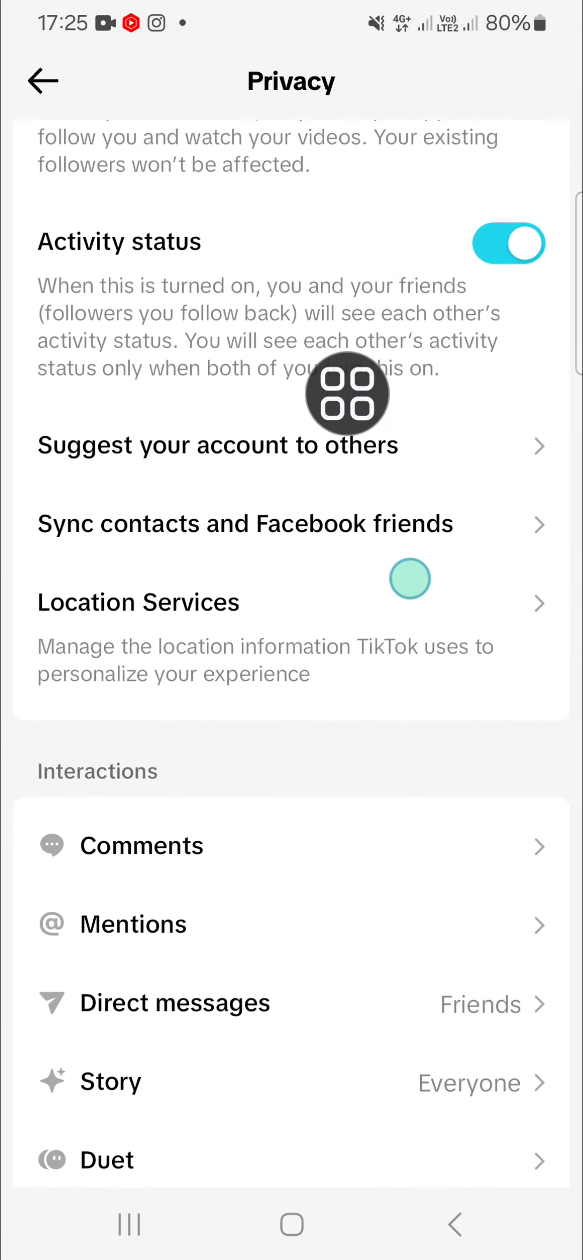
scroll("down", 3)
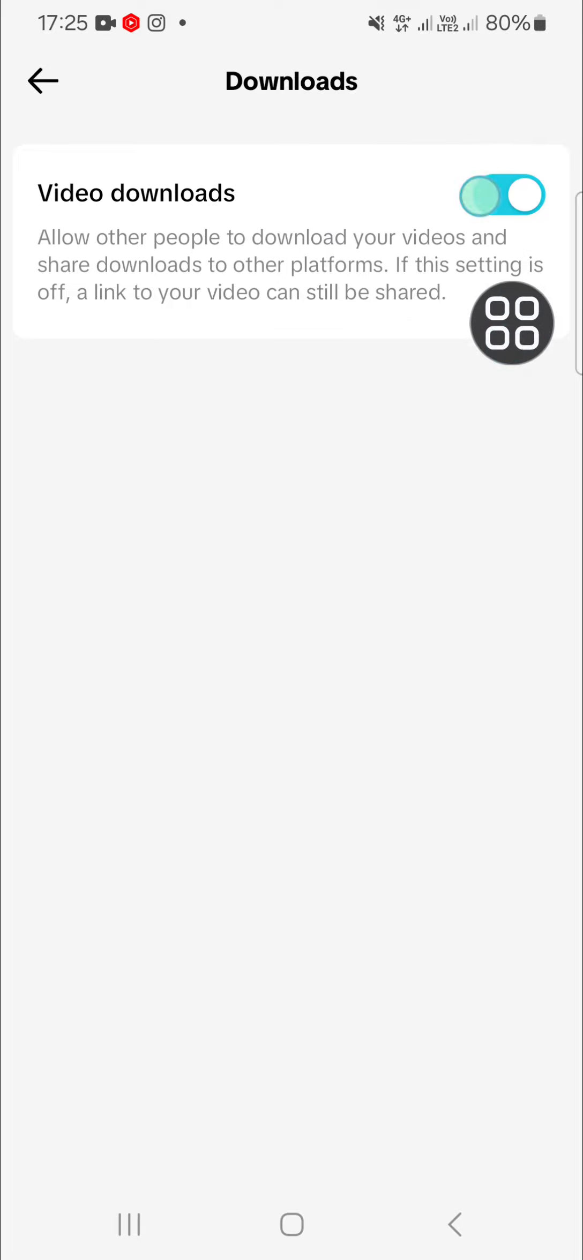
Step: Switch Video downloads off and return to the Privacy list showing Downloads as Off
left_click(501, 195)
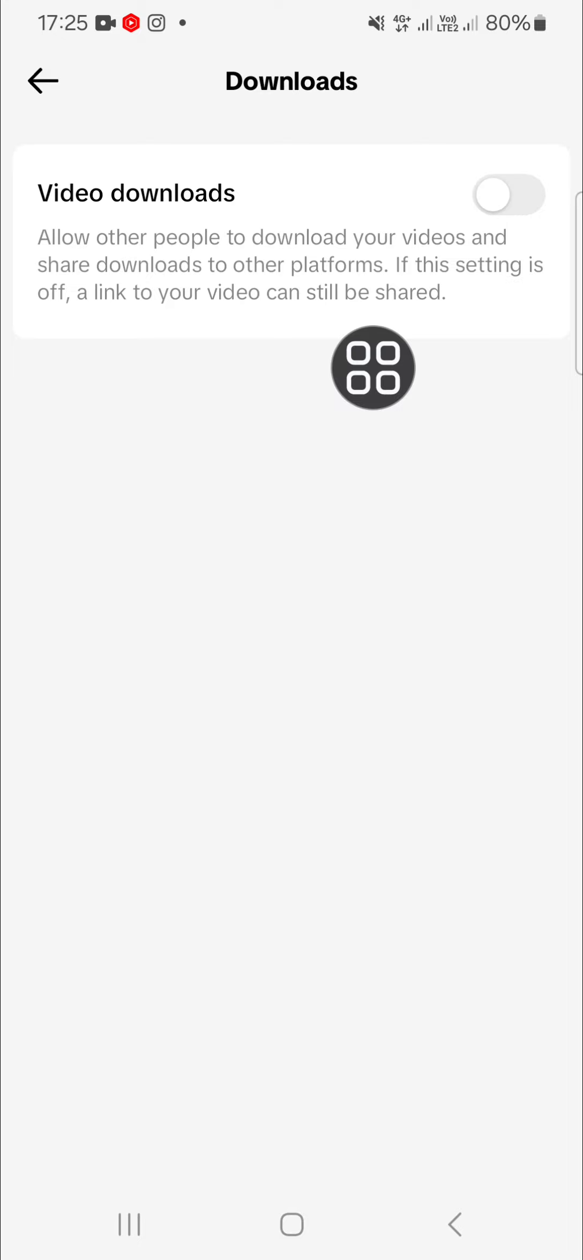
left_click(43, 80)
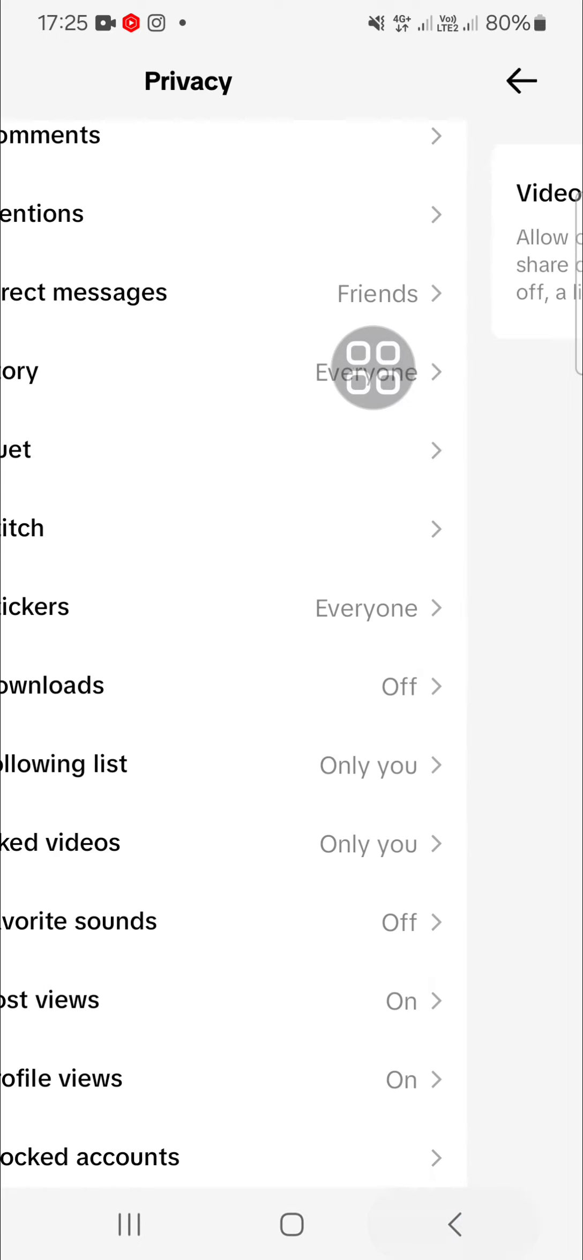